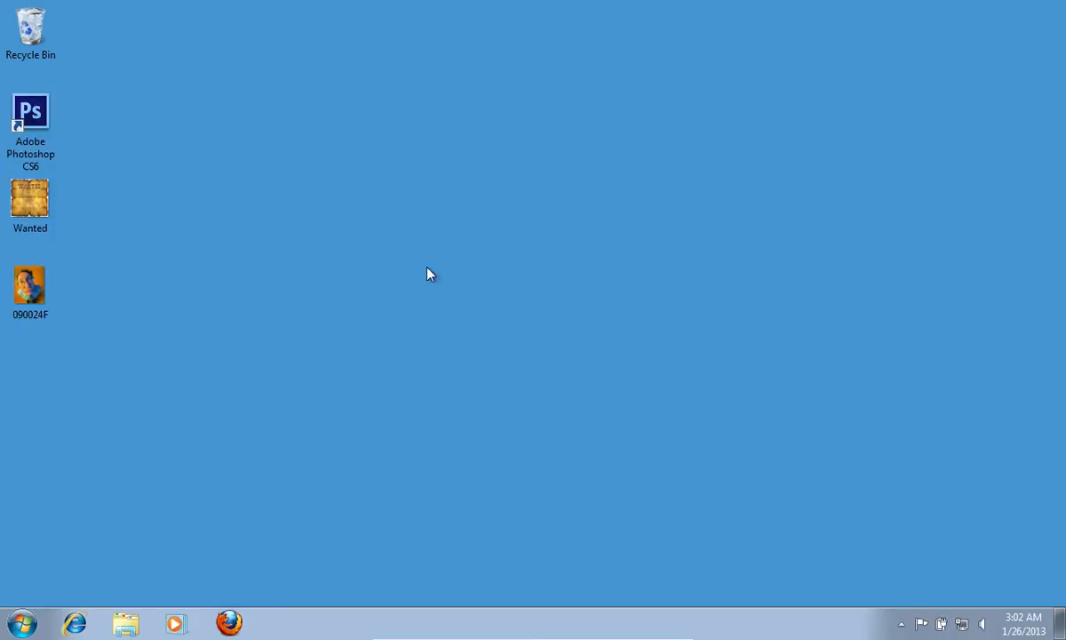
# Step: Launch Adobe Photoshop CS6 from its desktop shortcut
pyautogui.doubleClick(31, 111)
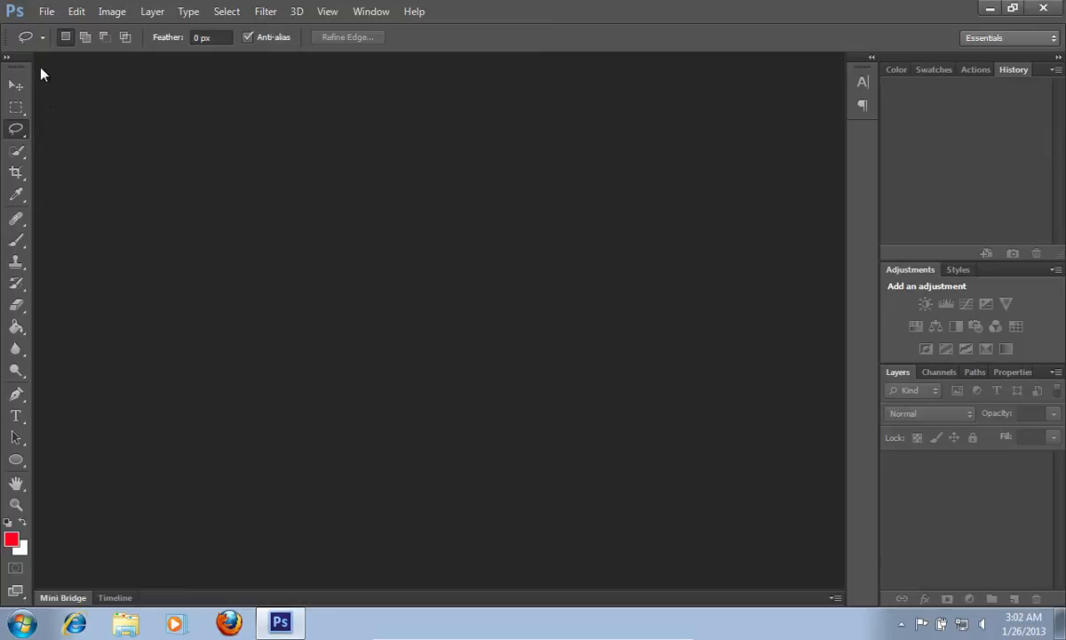
# Step: Open the Wanted poster and the 090024F portrait photo together from the Open dialog
pyautogui.click(46, 12)
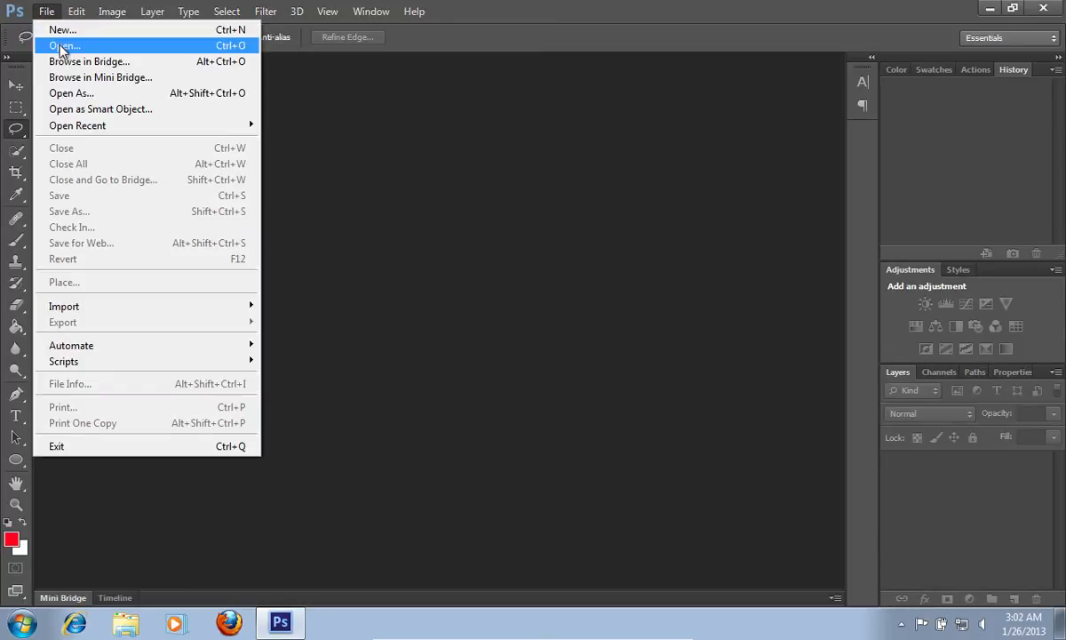
pyautogui.click(64, 45)
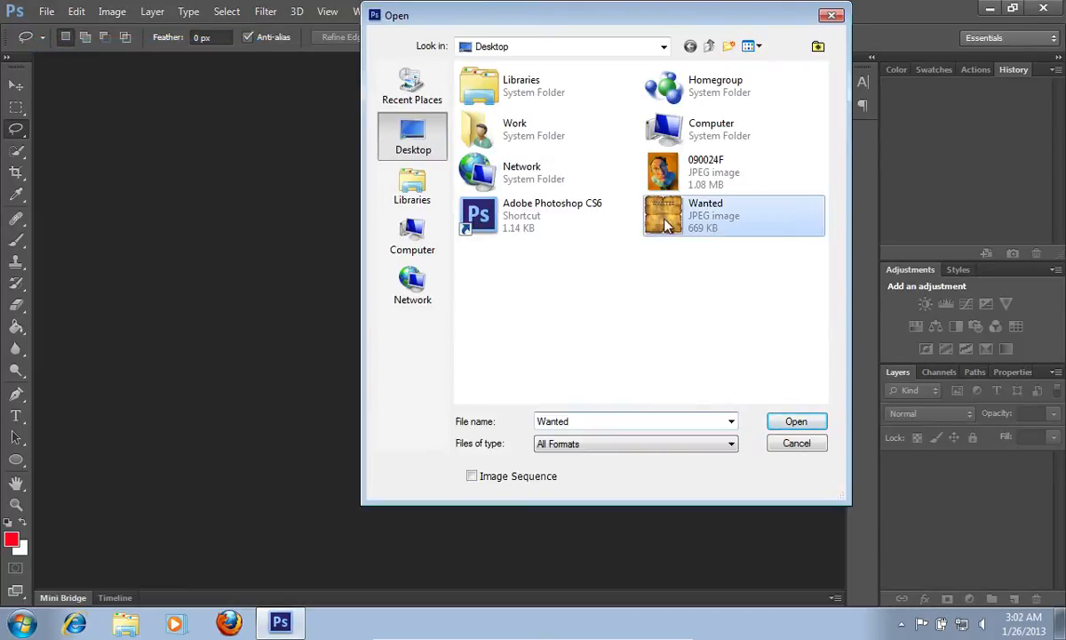
pyautogui.click(707, 172)
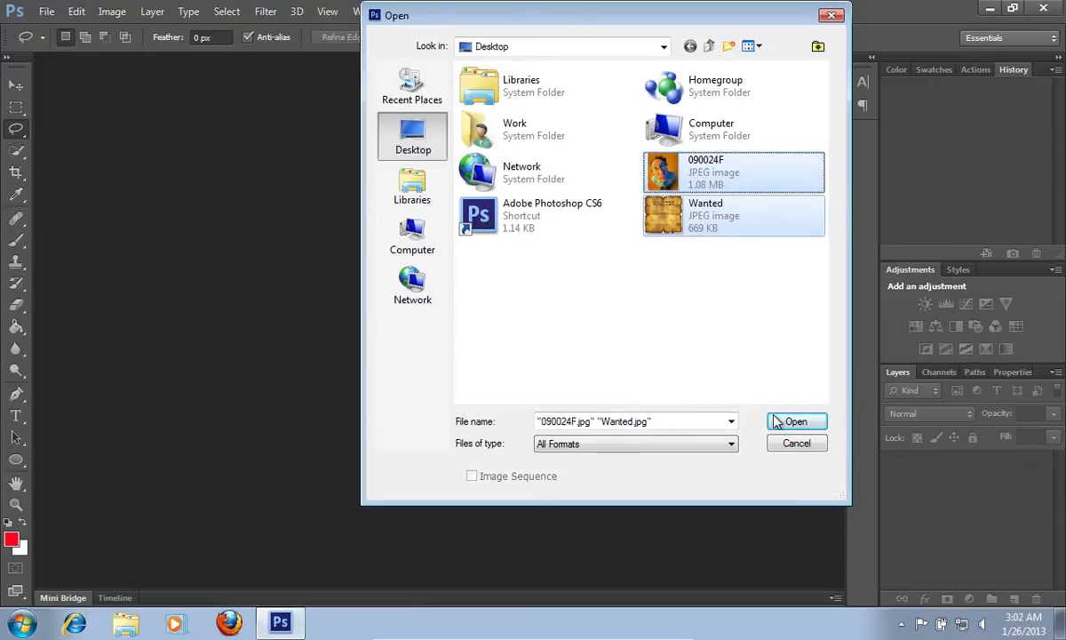
pyautogui.click(796, 422)
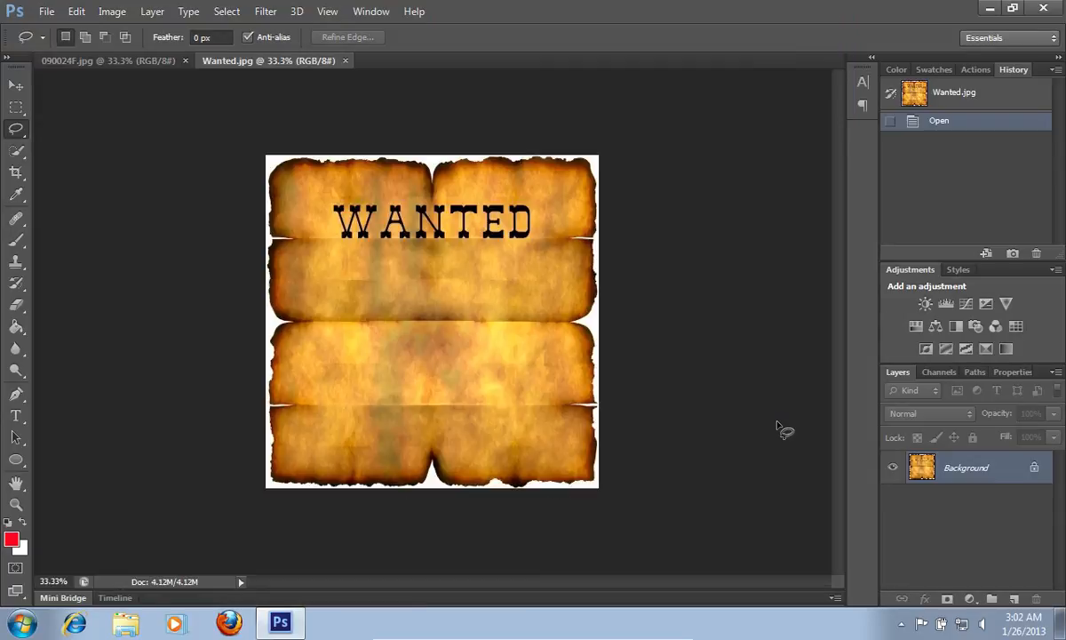
pyautogui.click(107, 59)
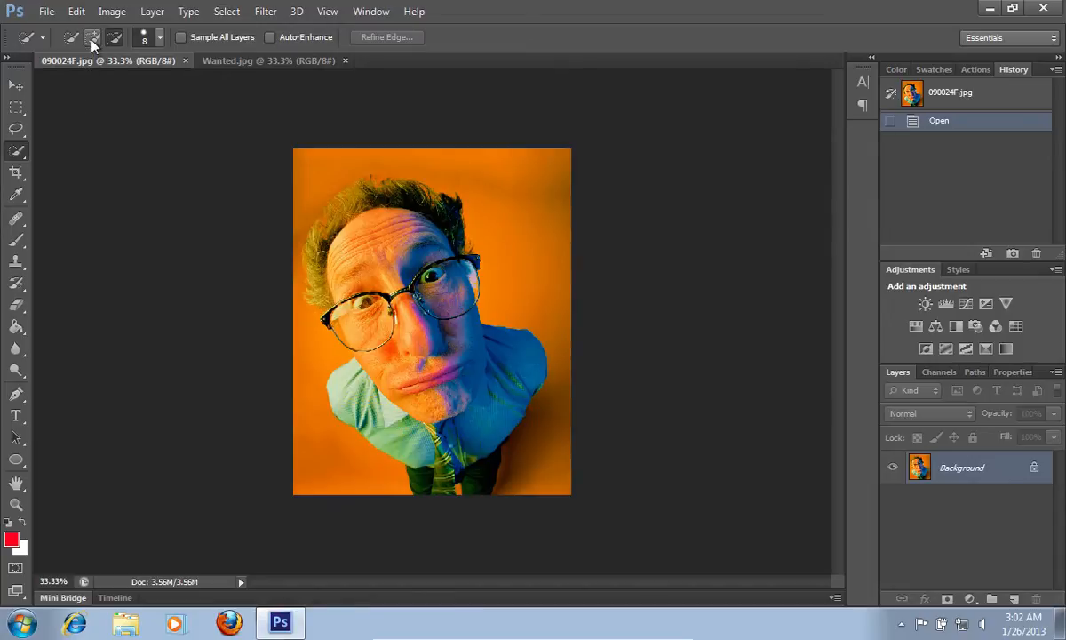
pyautogui.moveTo(93, 45)
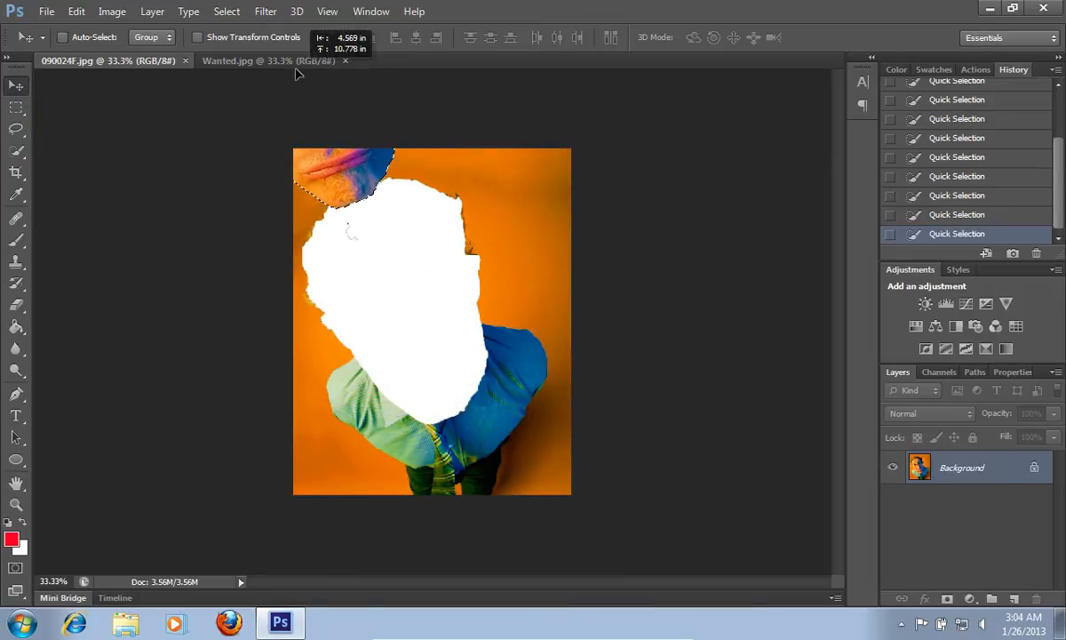
# Step: Drag the selected face from the portrait onto the centre of the Wanted poster
pyautogui.click(269, 60)
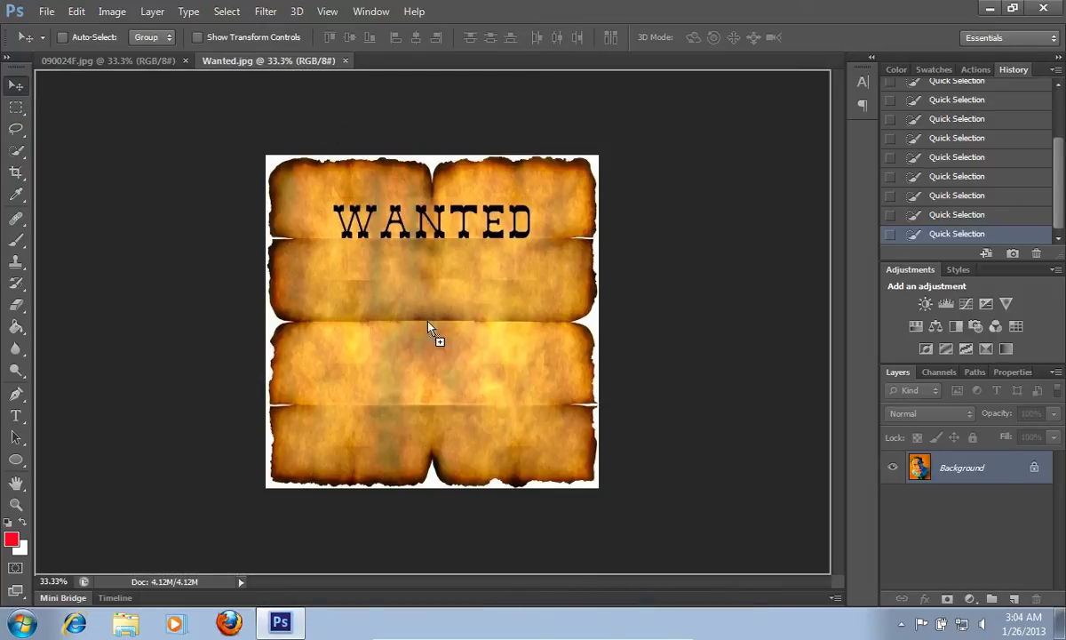
pyautogui.moveTo(435, 328); pyautogui.dragTo(433, 355)
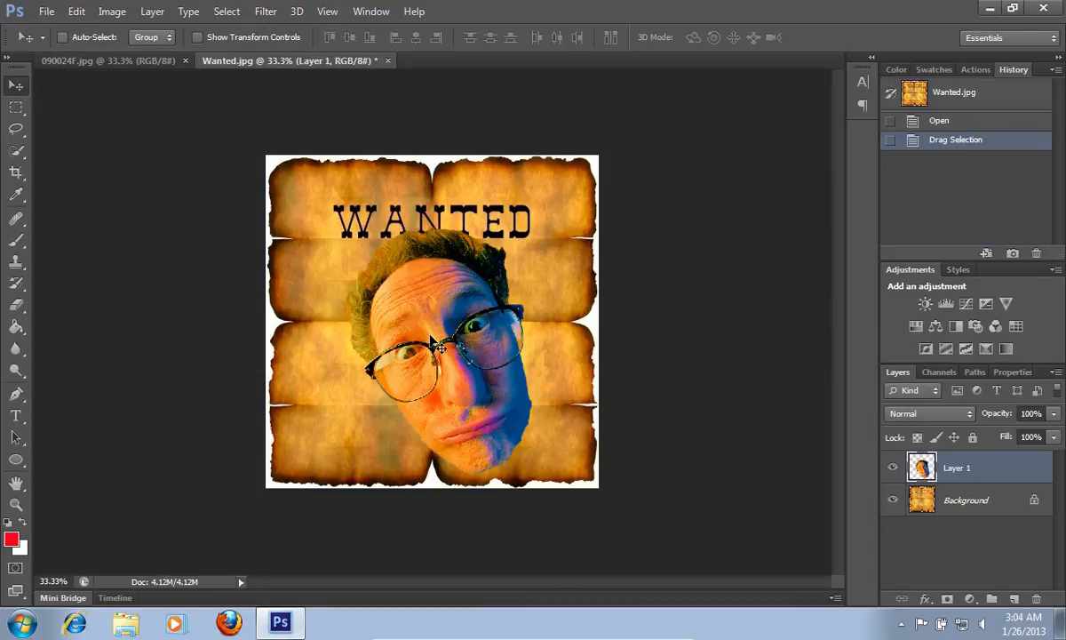
pyautogui.click(75, 11)
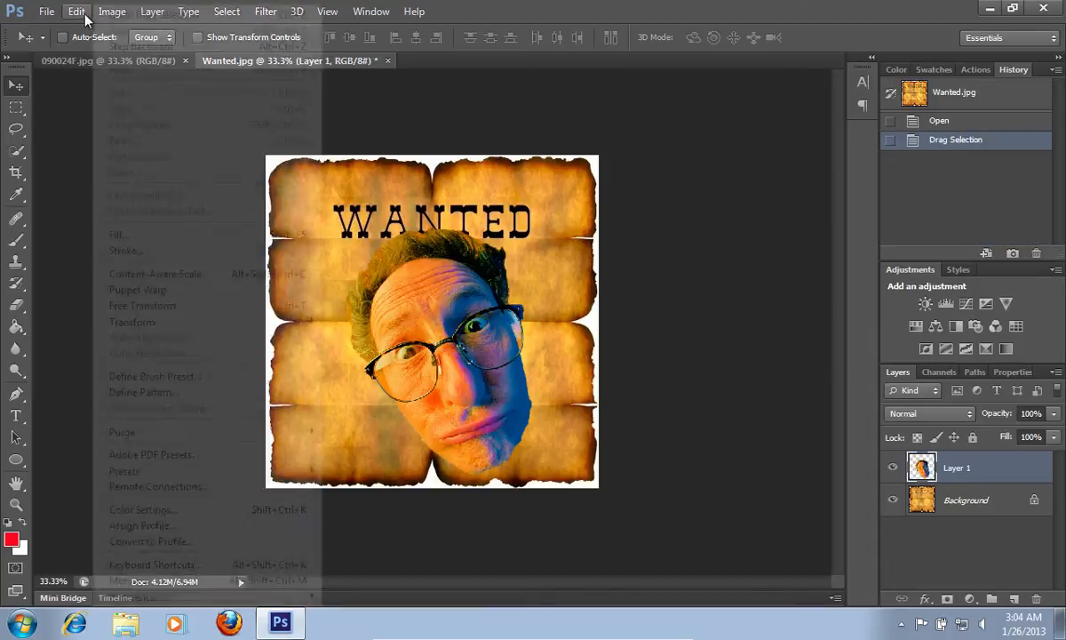
# Step: Scale down and rotate the face upright with Free Transform, then commit
pyautogui.click(77, 12)
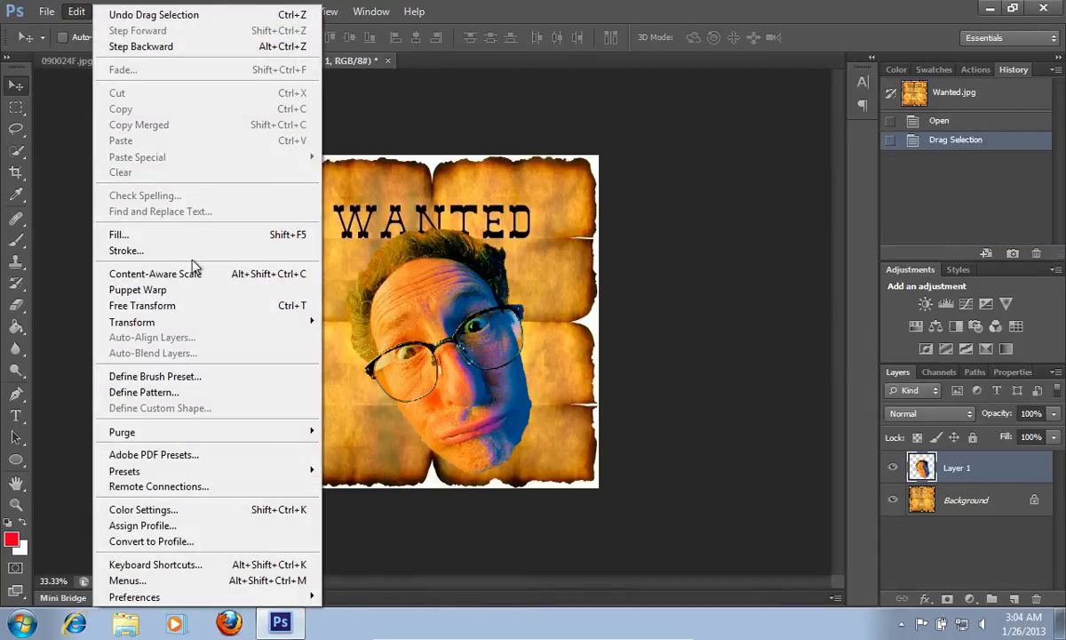
pyautogui.click(142, 305)
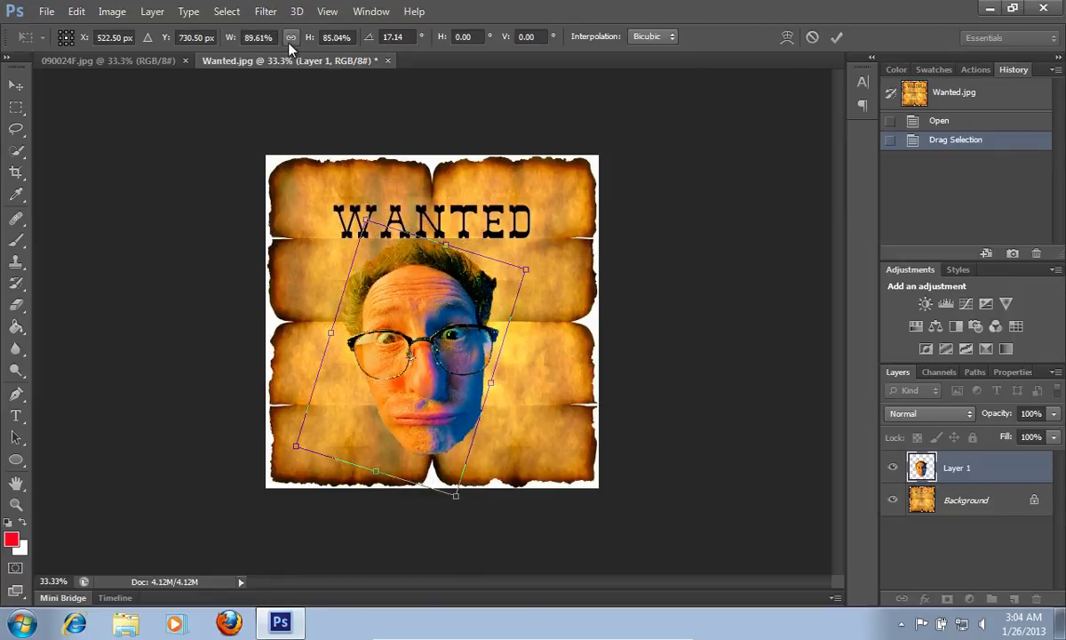
pyautogui.moveTo(291, 36)
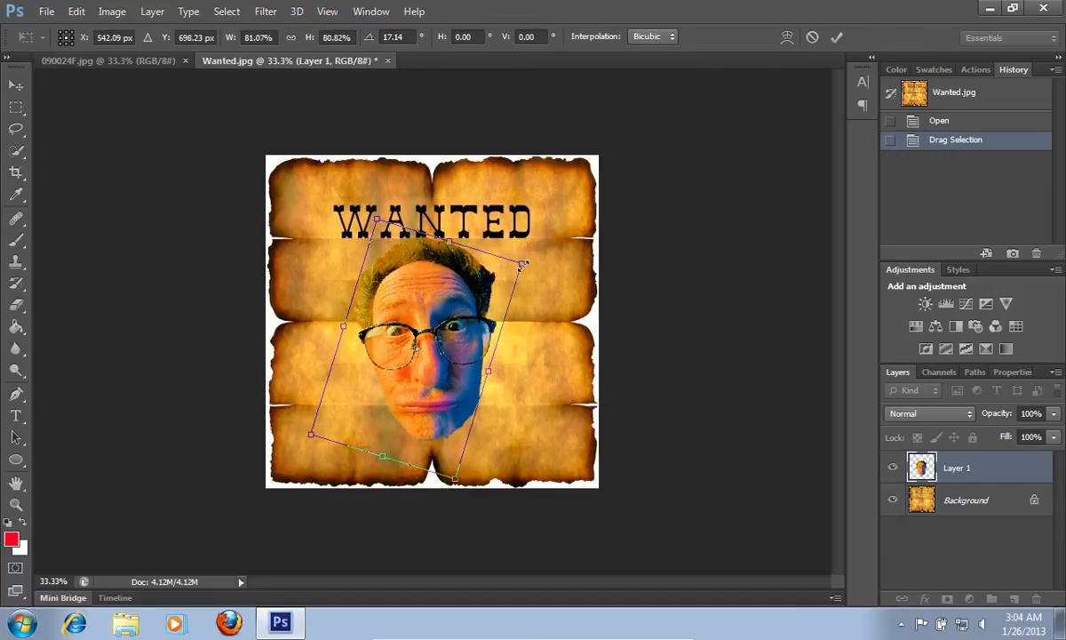
pyautogui.moveTo(523, 265); pyautogui.dragTo(537, 271)
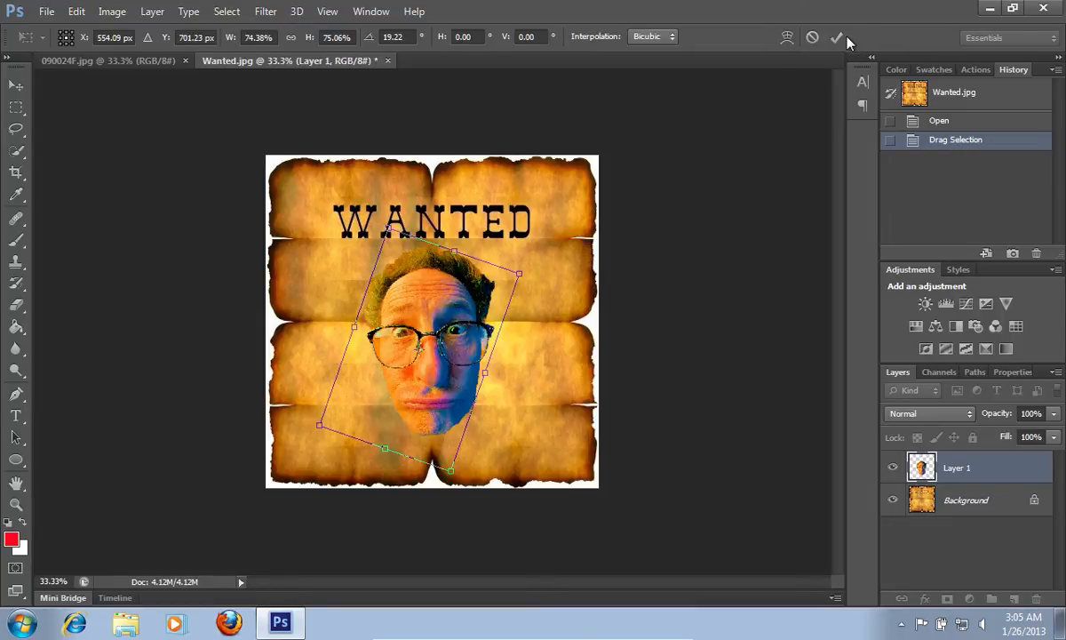
pyautogui.click(836, 37)
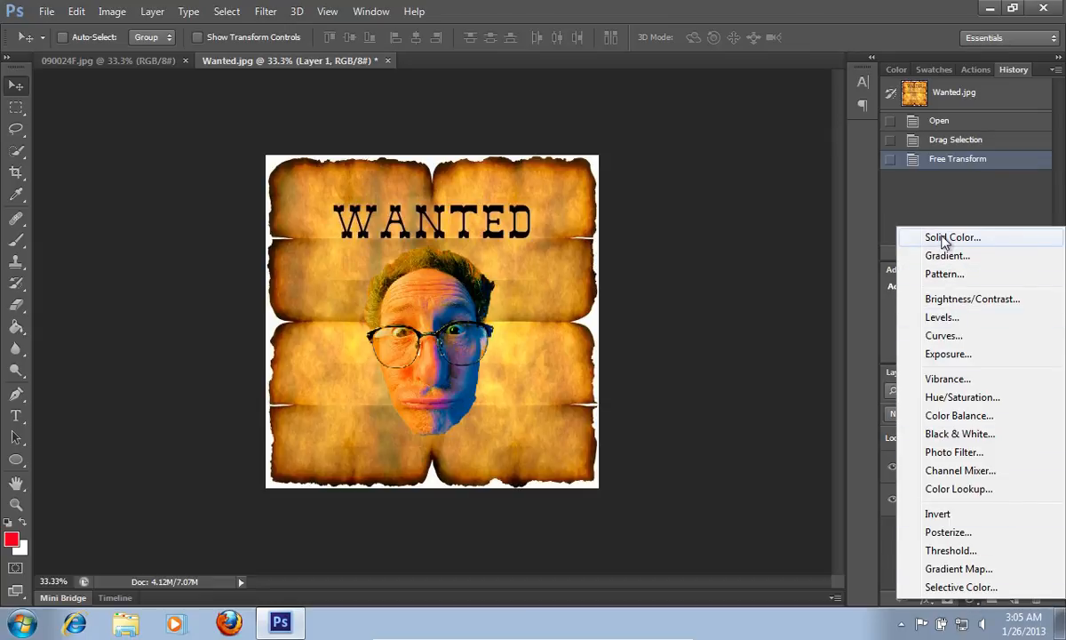
# Step: Add a Solid Color fill layer in pale tan (#ccab72) over the poster
pyautogui.click(951, 237)
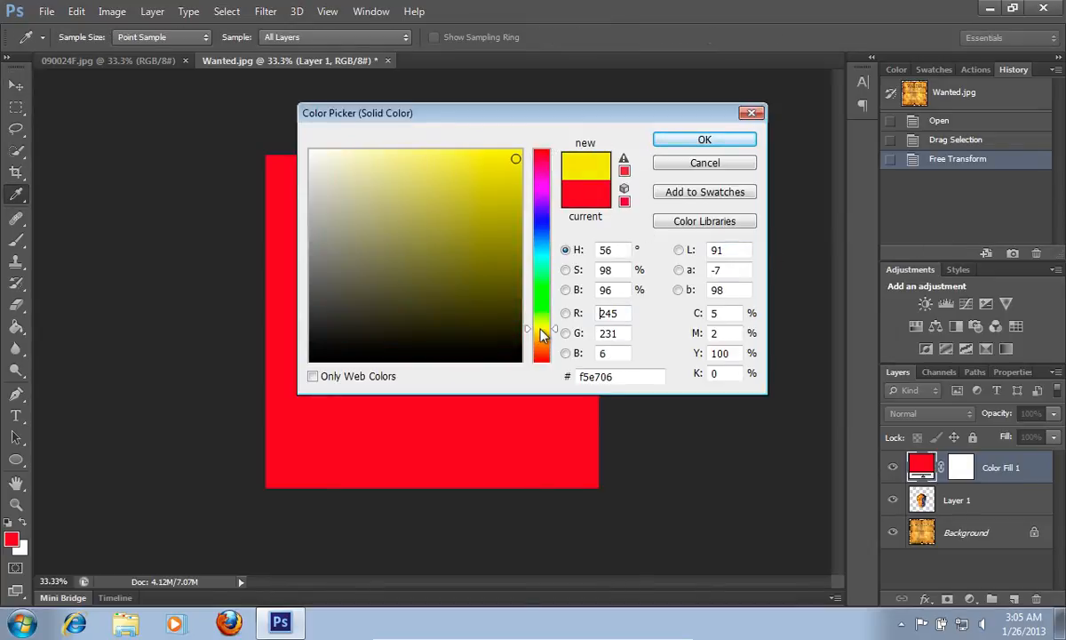
pyautogui.click(423, 186)
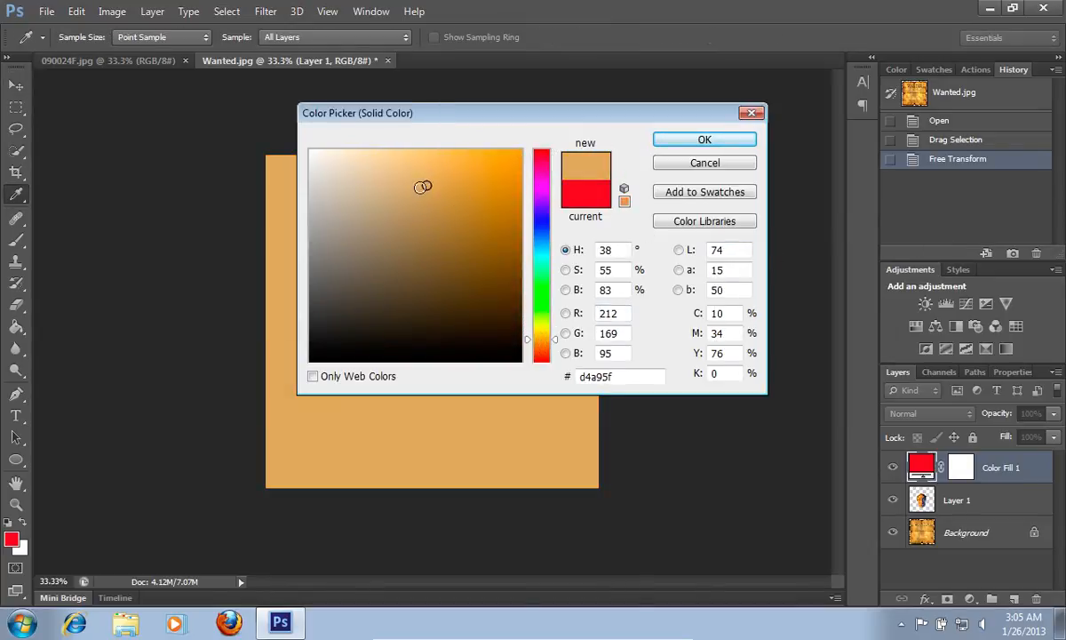
pyautogui.click(409, 190)
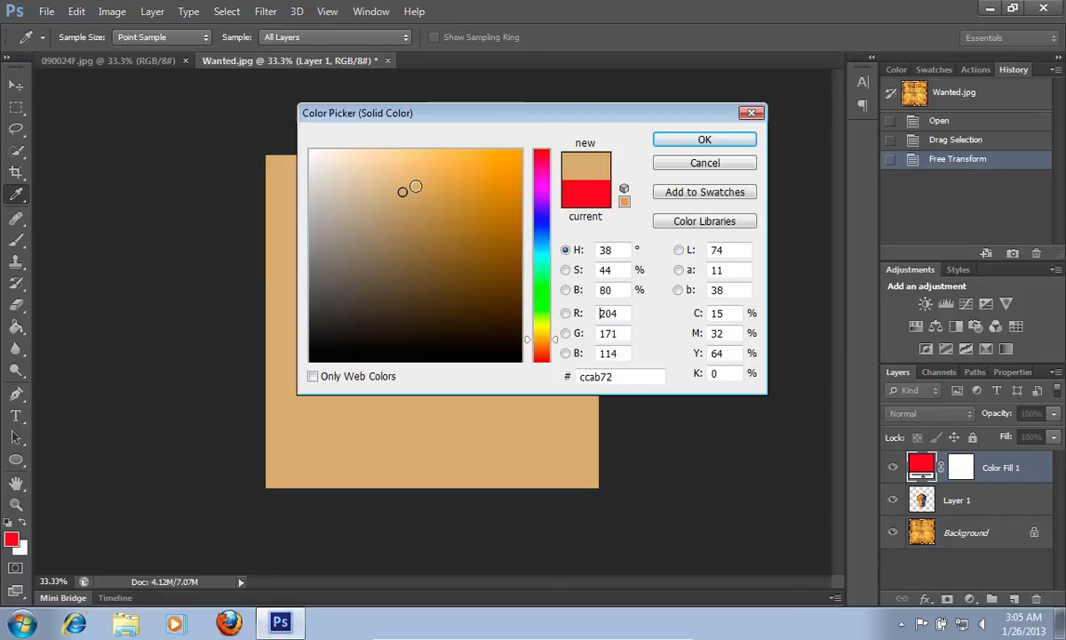
pyautogui.click(704, 140)
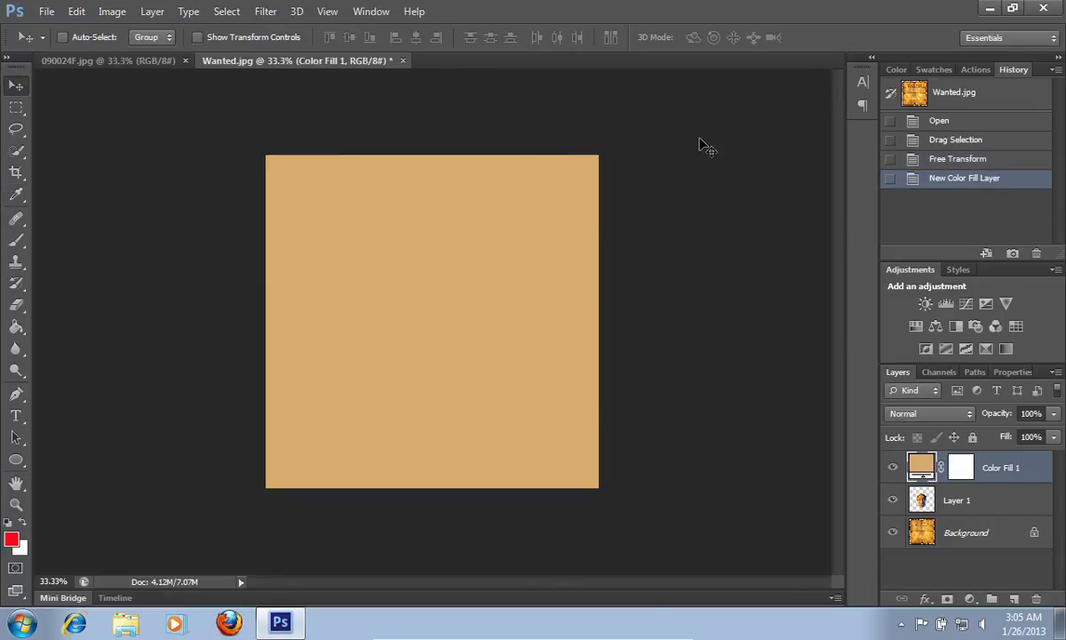
pyautogui.moveTo(967, 419)
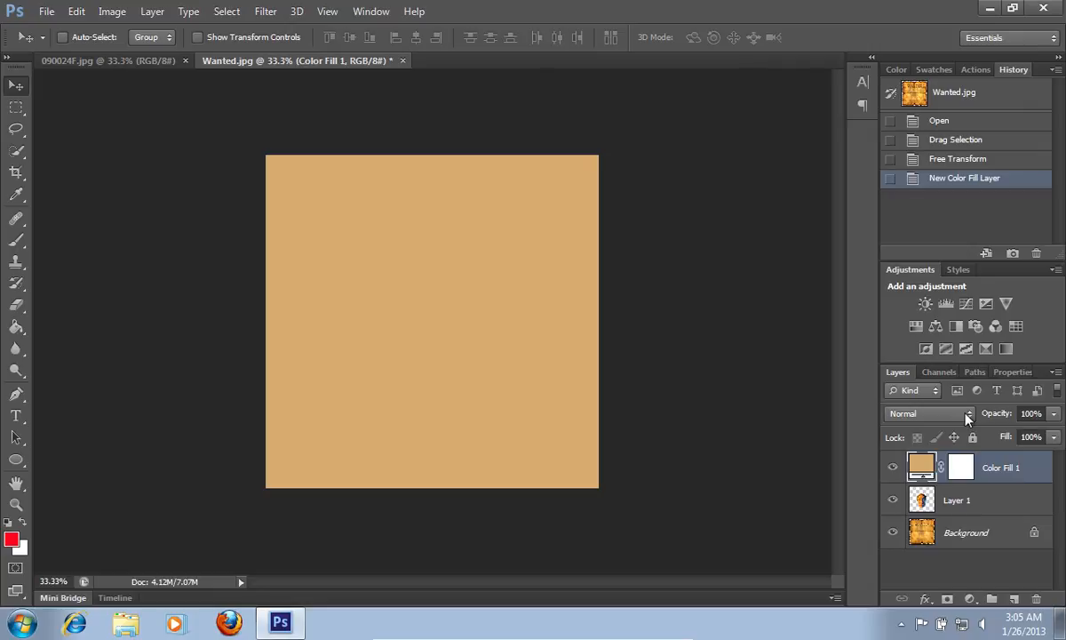
# Step: Change the Color Fill 1 layer's blend mode from Normal to Color
pyautogui.click(928, 413)
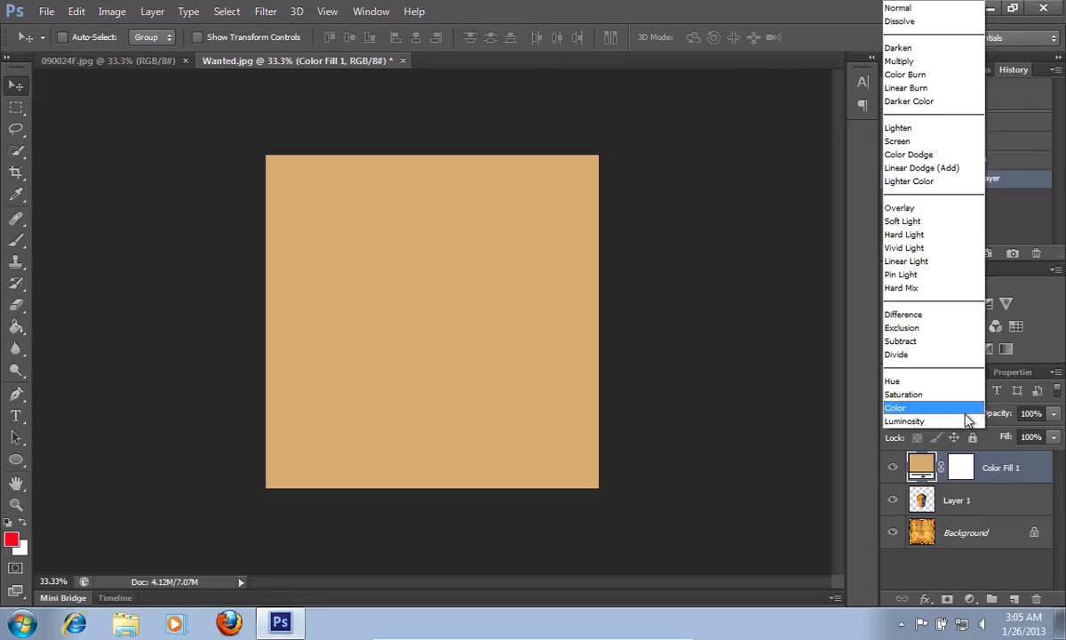
pyautogui.moveTo(968, 418)
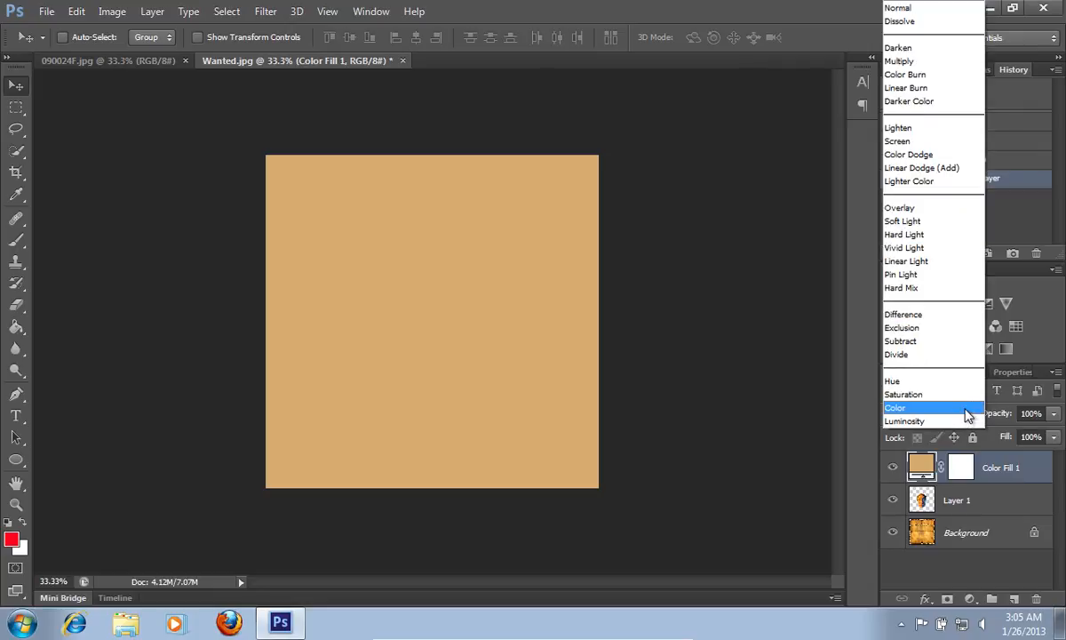
pyautogui.click(895, 407)
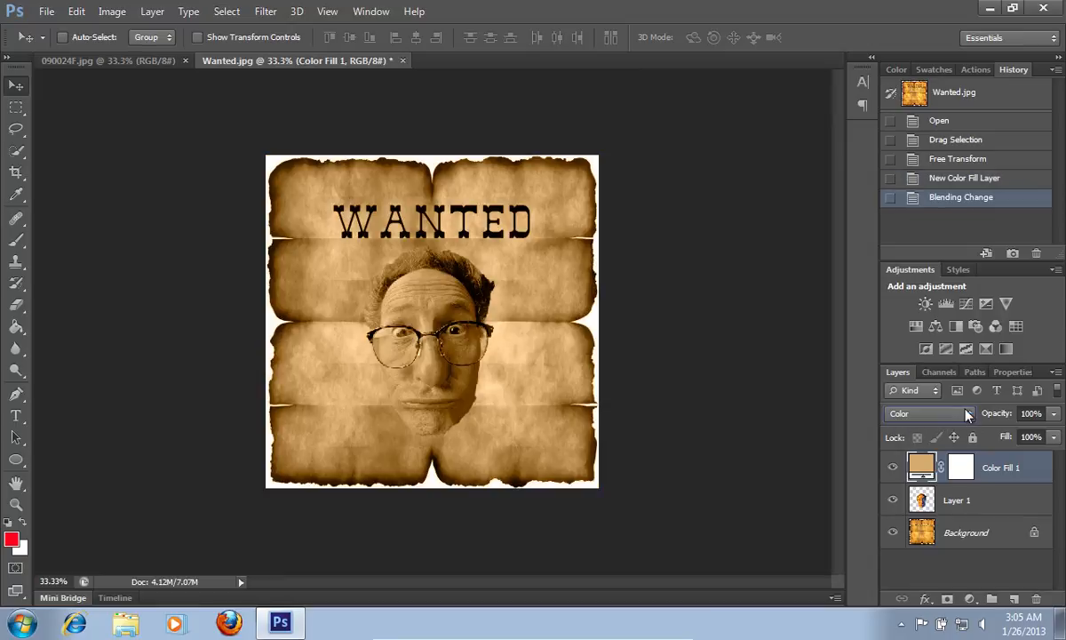
pyautogui.moveTo(964, 416)
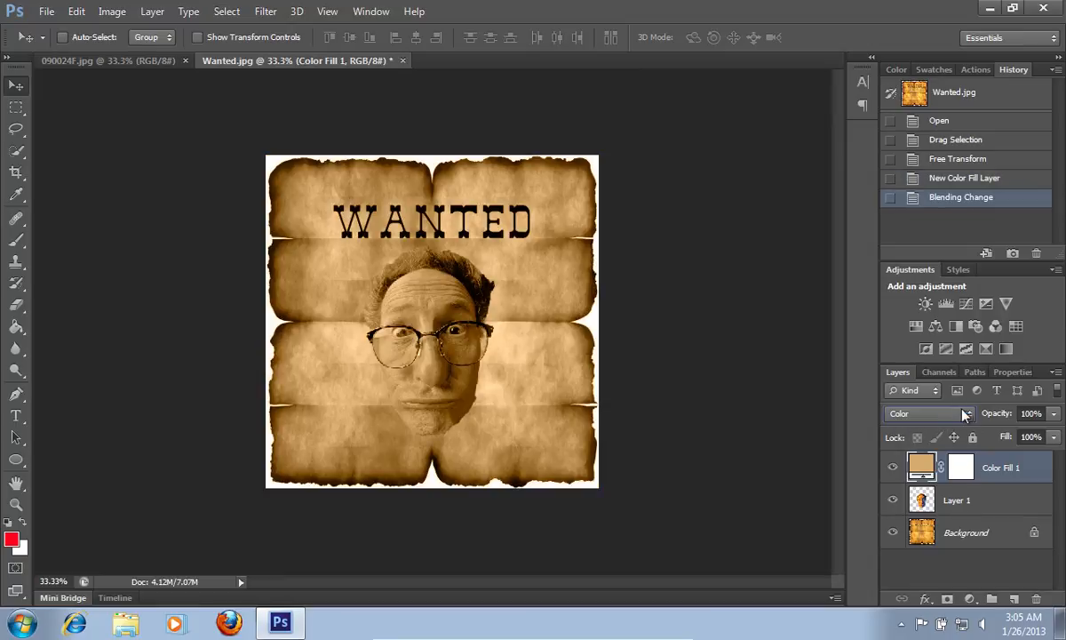